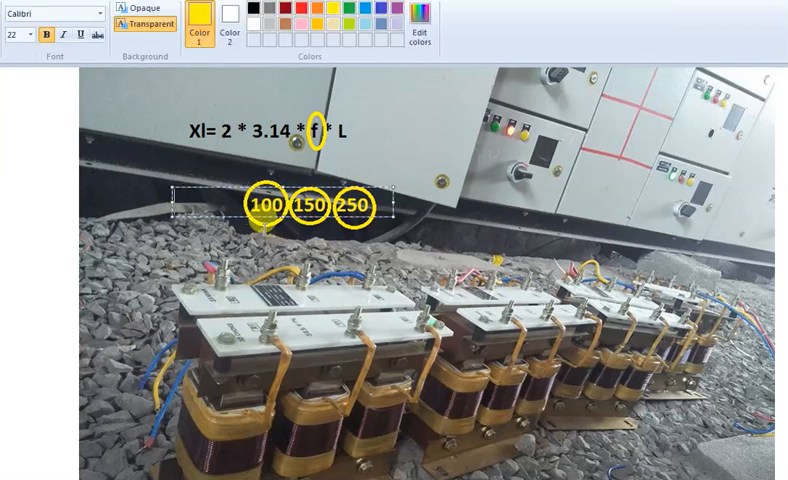
{"action": "type", "text": "50"}
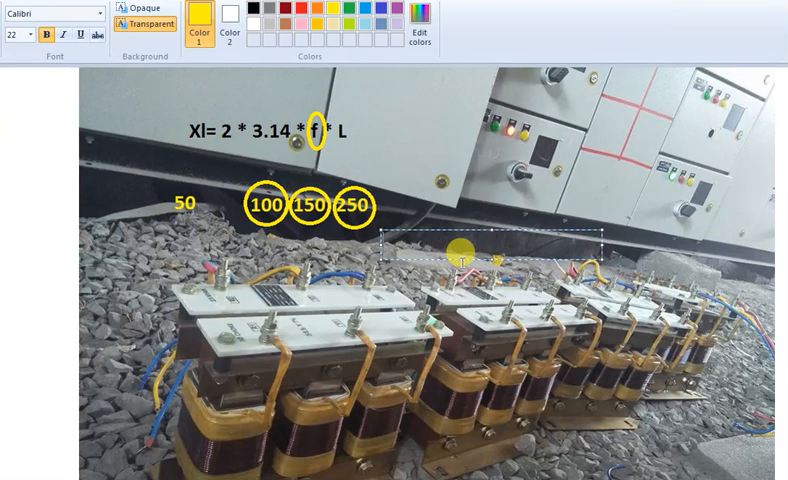
{"action": "type", "text": "Xl"}
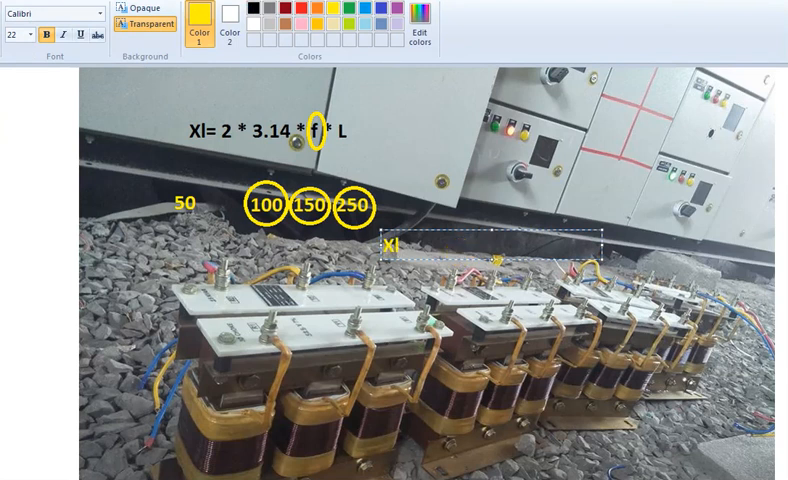